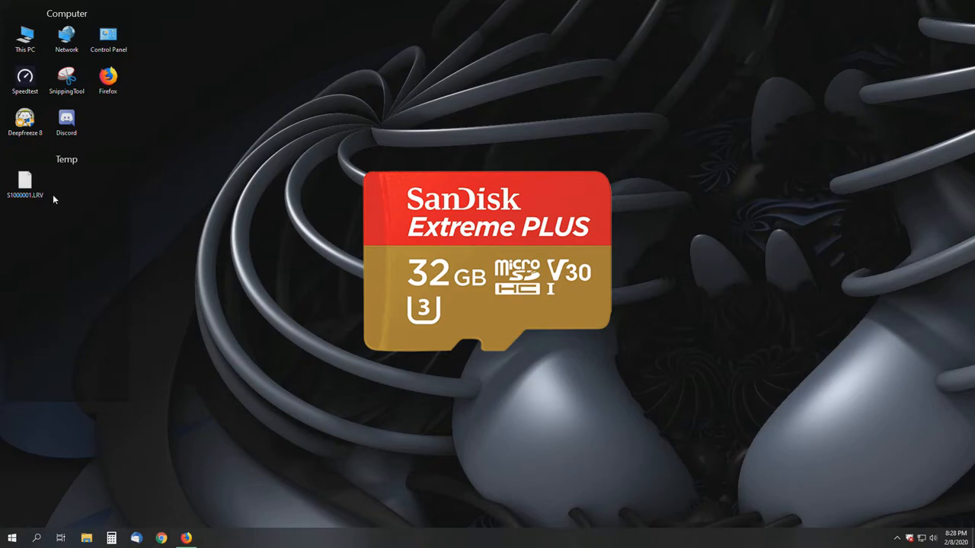
# Step: Open S1000001.LRV with MPC-HC (x64), chosen from the apps on this PC, and play it
pyautogui.click(25, 183)
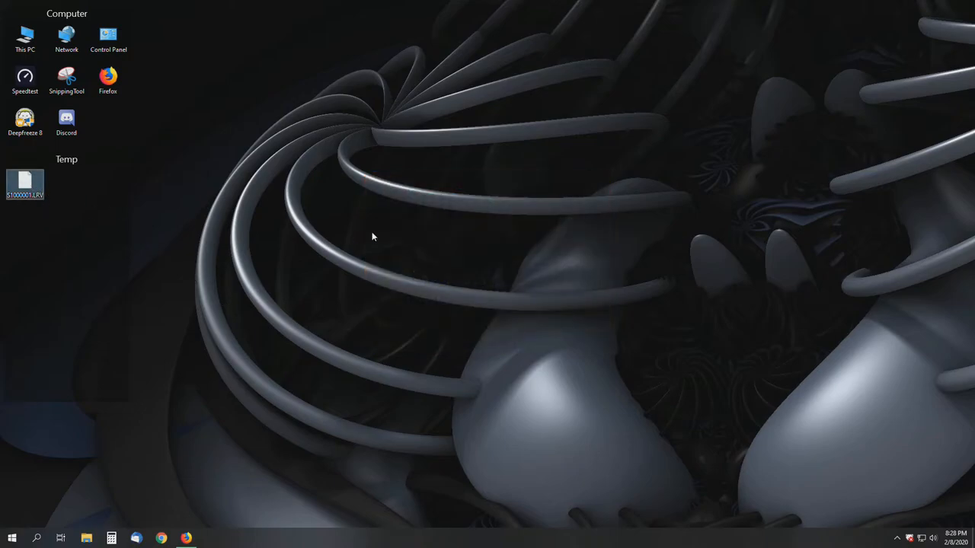
pyautogui.moveTo(112, 235)
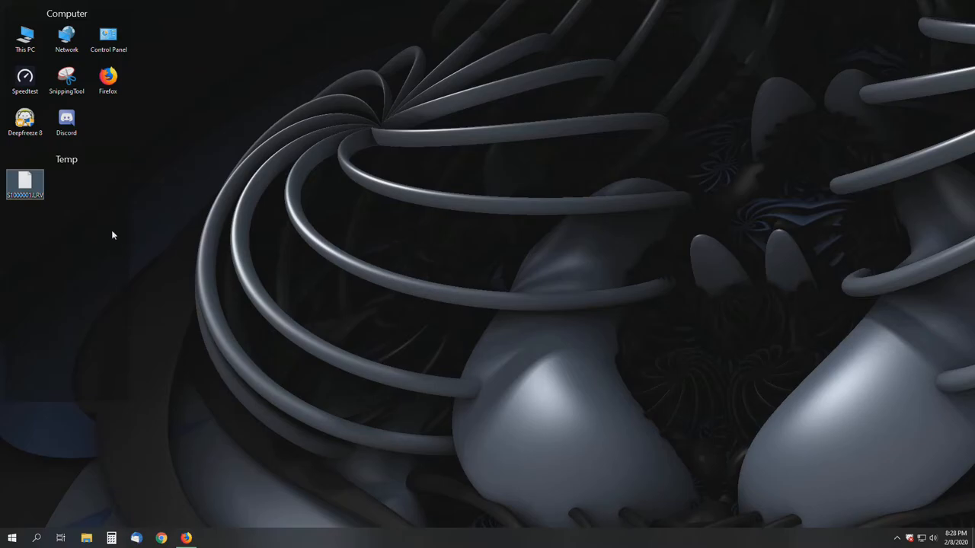
pyautogui.moveTo(491, 221)
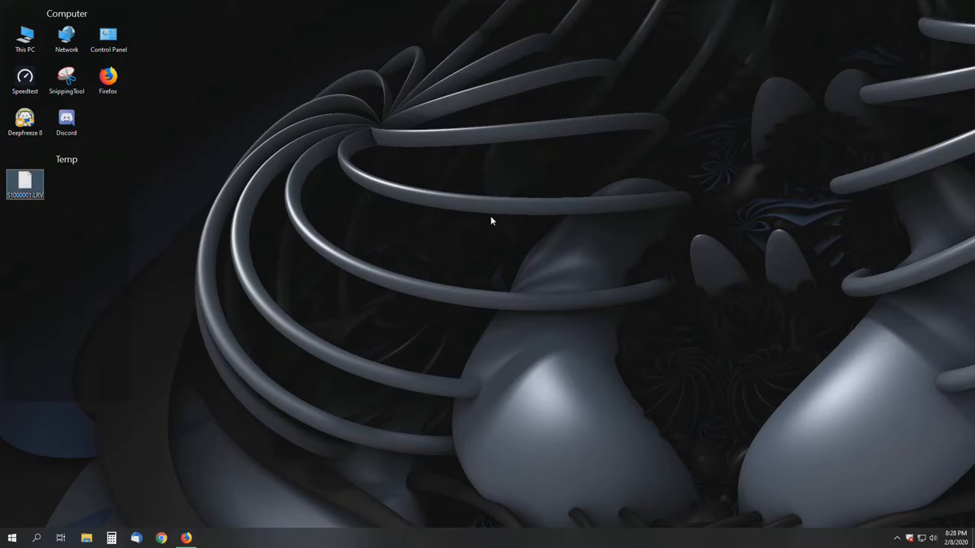
pyautogui.moveTo(500, 261)
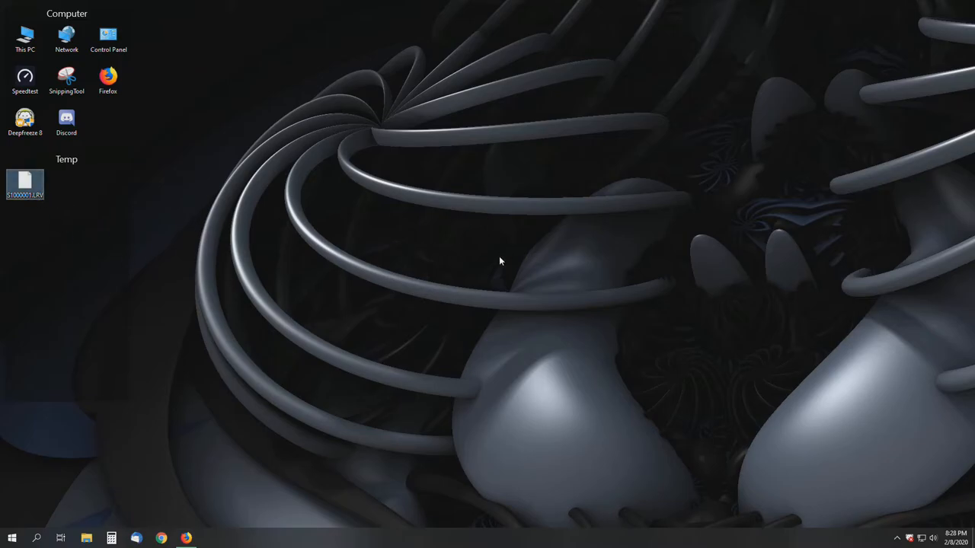
pyautogui.moveTo(496, 259)
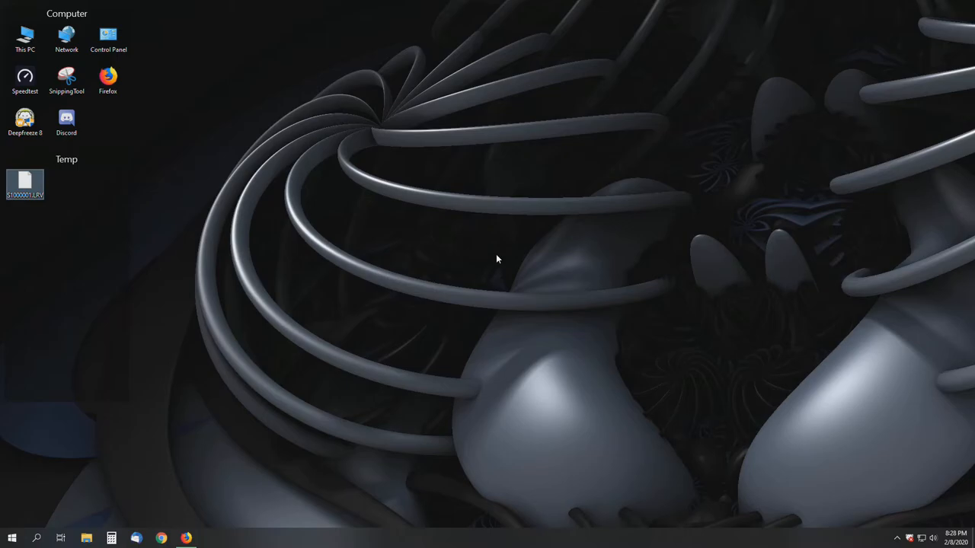
pyautogui.click(25, 182)
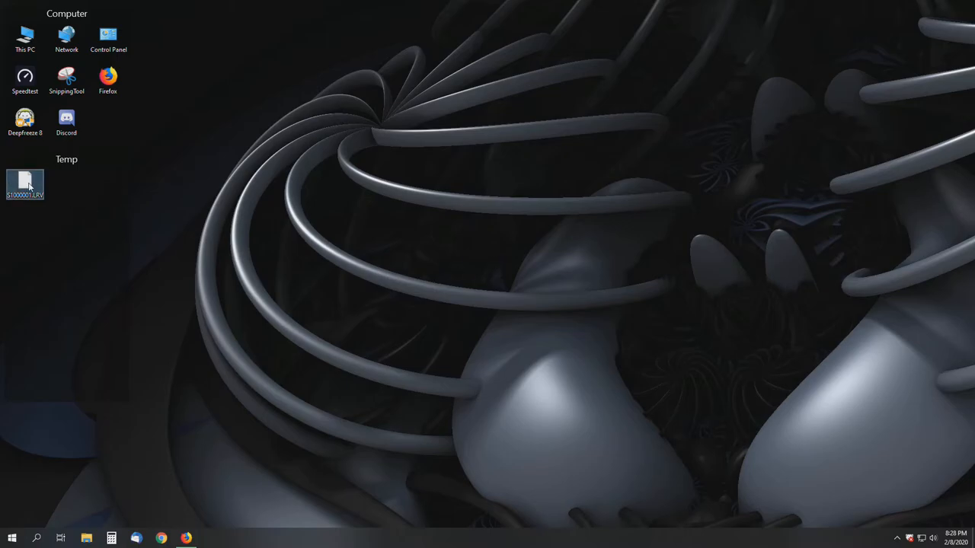
pyautogui.doubleClick(25, 183)
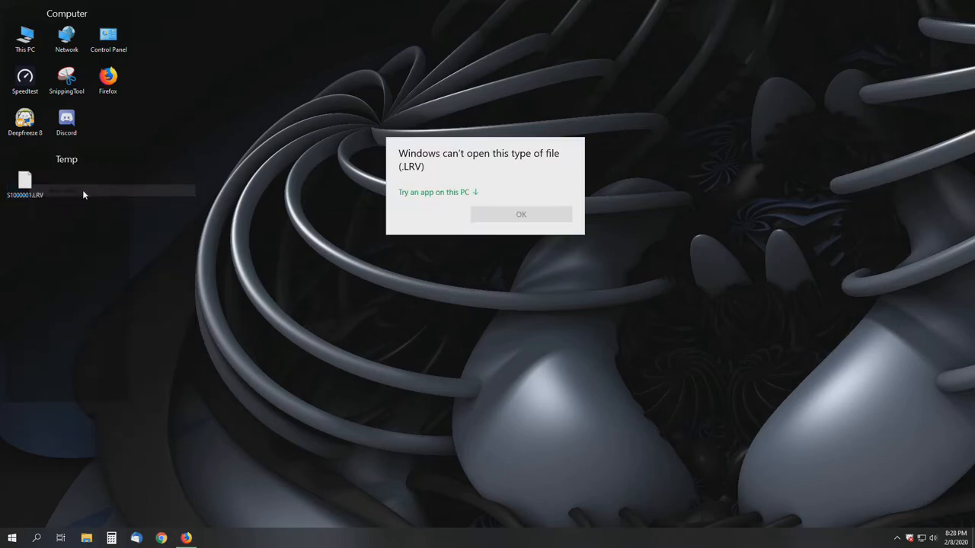
pyautogui.click(433, 192)
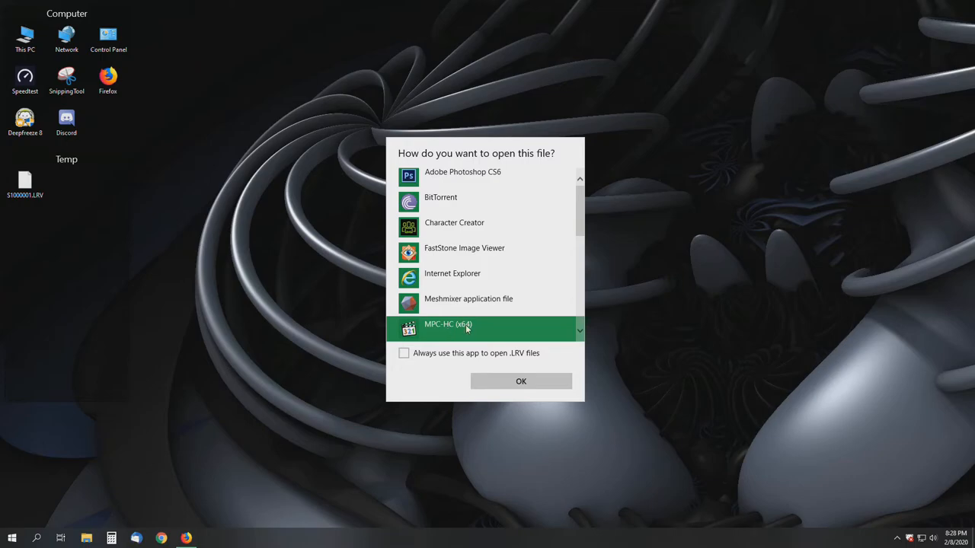
pyautogui.click(521, 381)
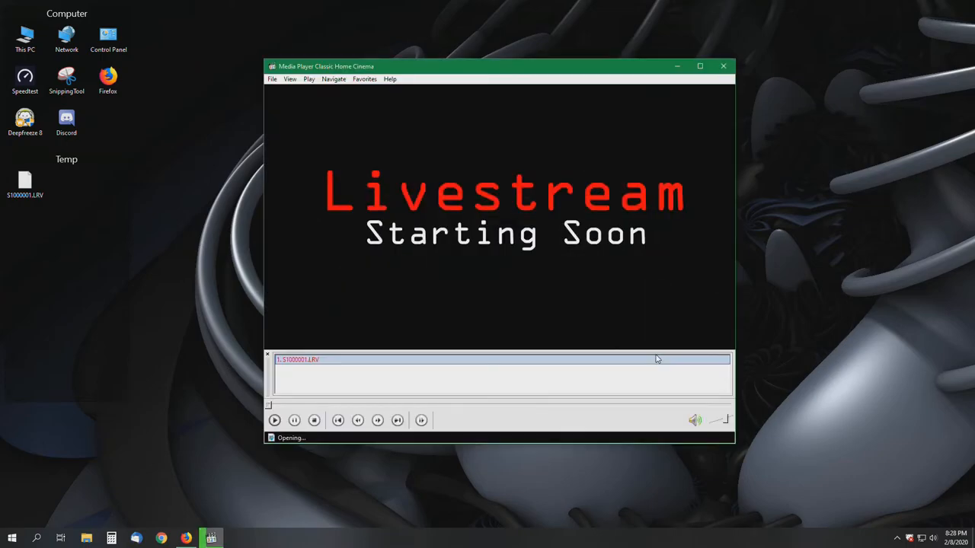
pyautogui.click(274, 420)
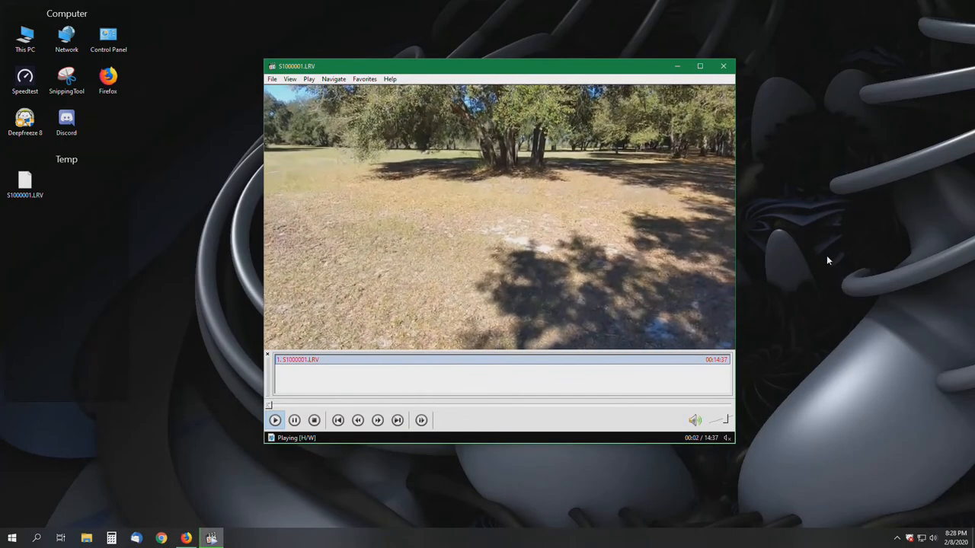